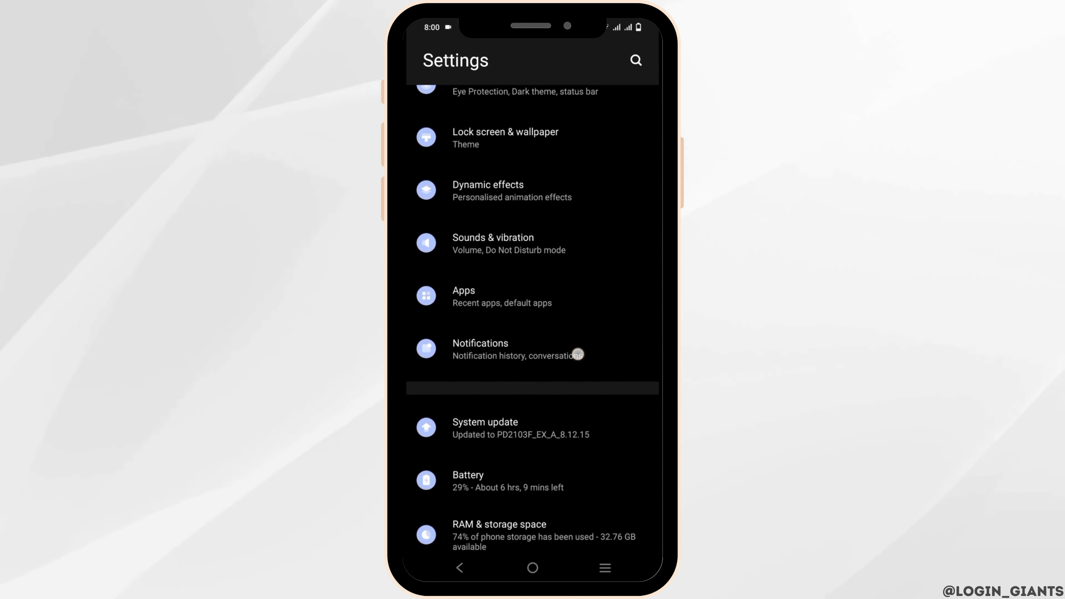
Review the phone's storage usage details, then start a settings search
left_click(499, 529)
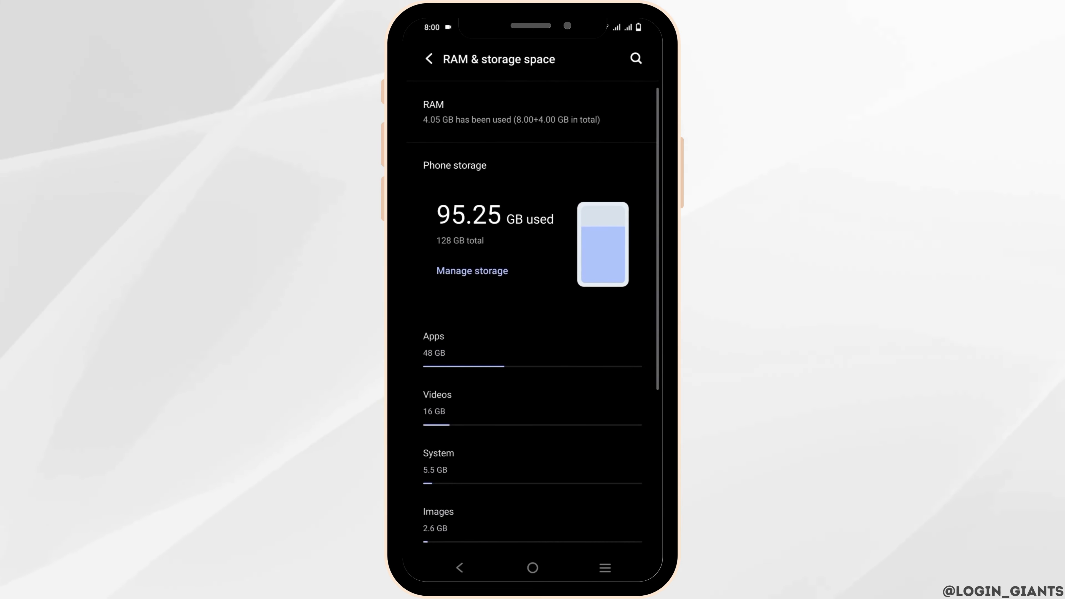
left_click(634, 58)
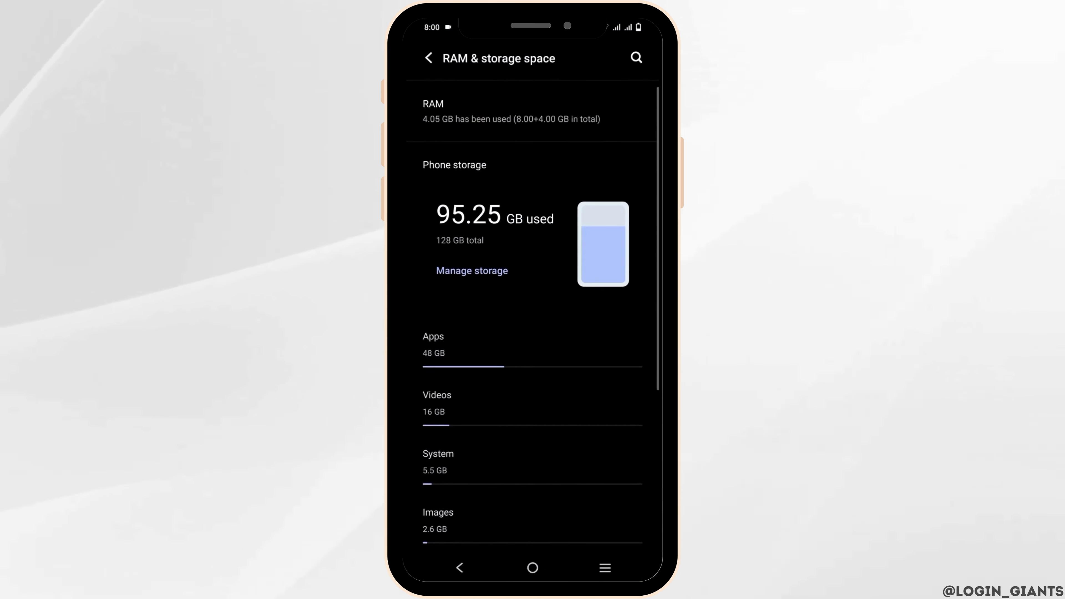
scroll("down", 3)
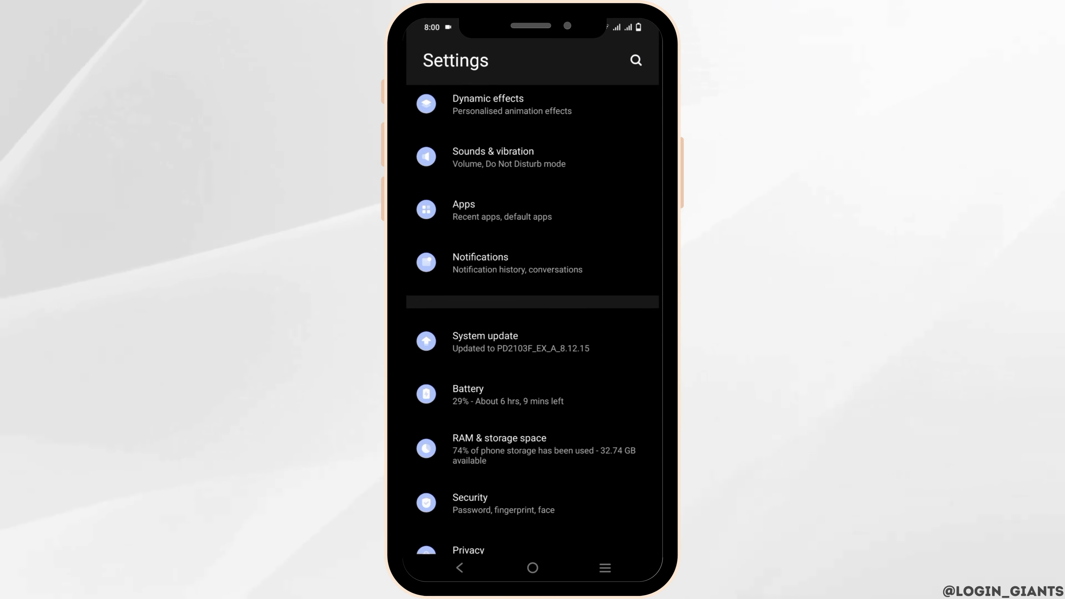
scroll("down", 3)
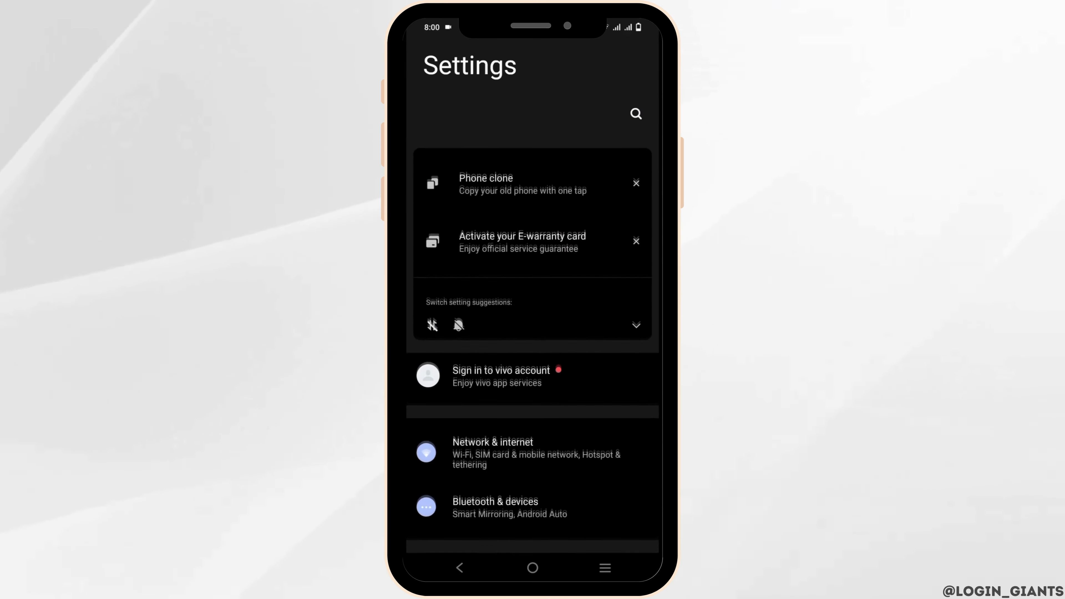
scroll("up", 3)
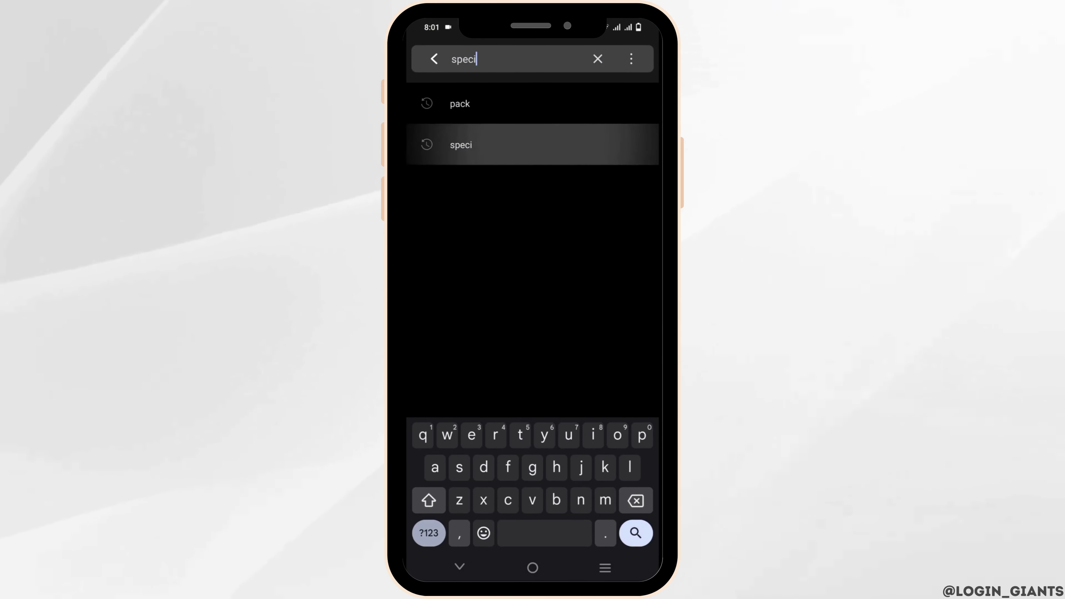
Search 'speci' and reach the Special app access page through Apps
left_click(636, 532)
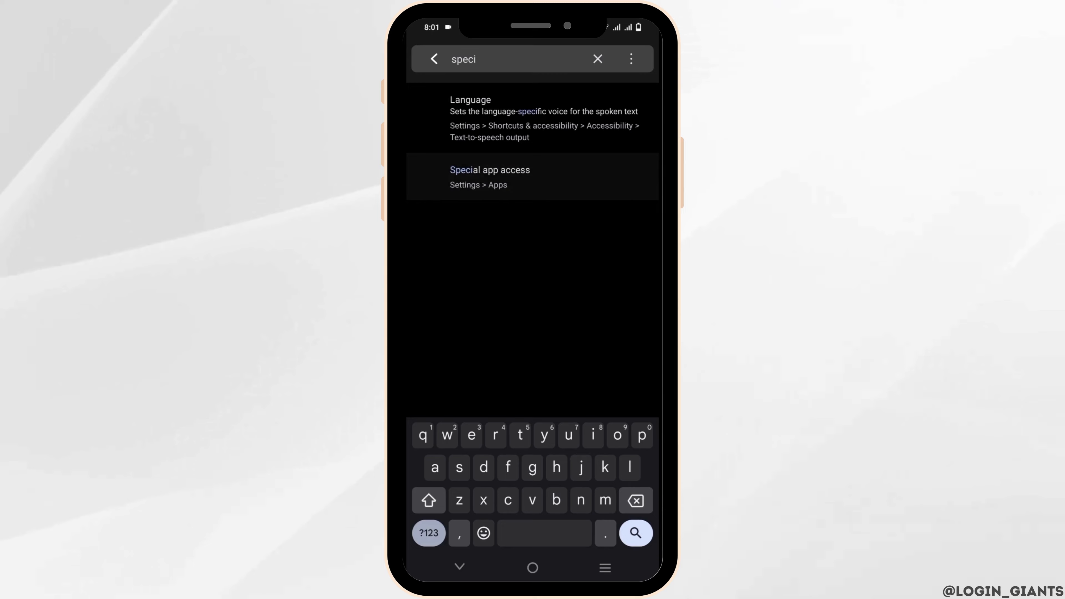
left_click(489, 177)
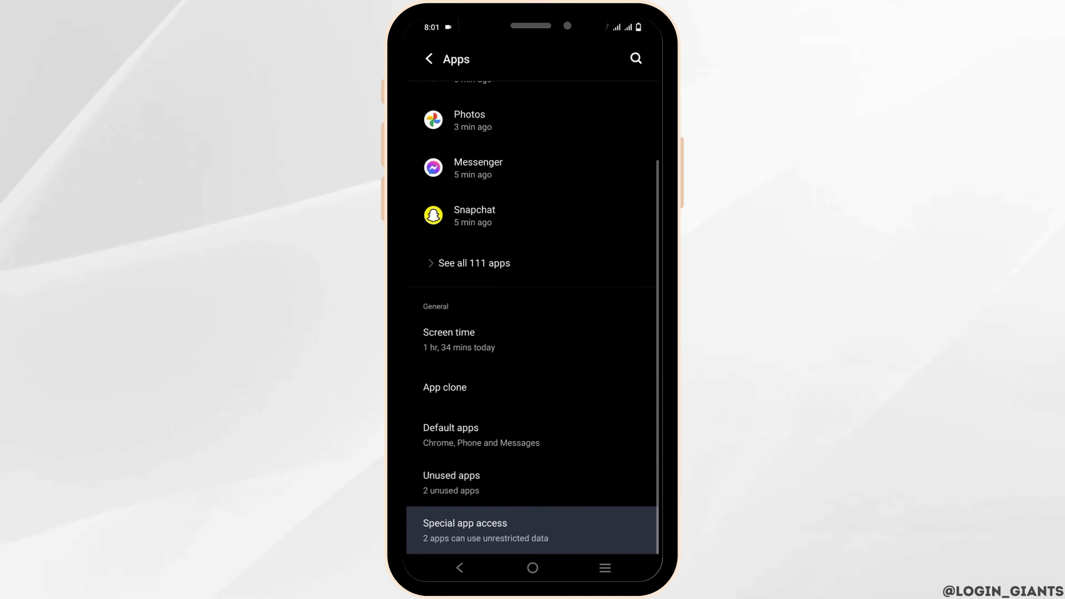
scroll("up", 3)
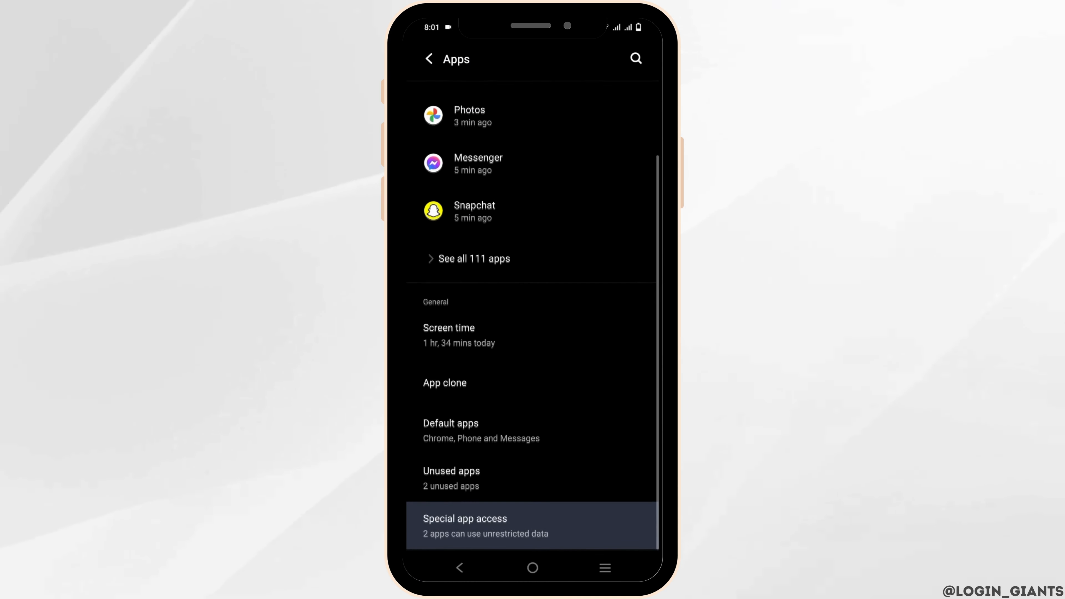
left_click(465, 525)
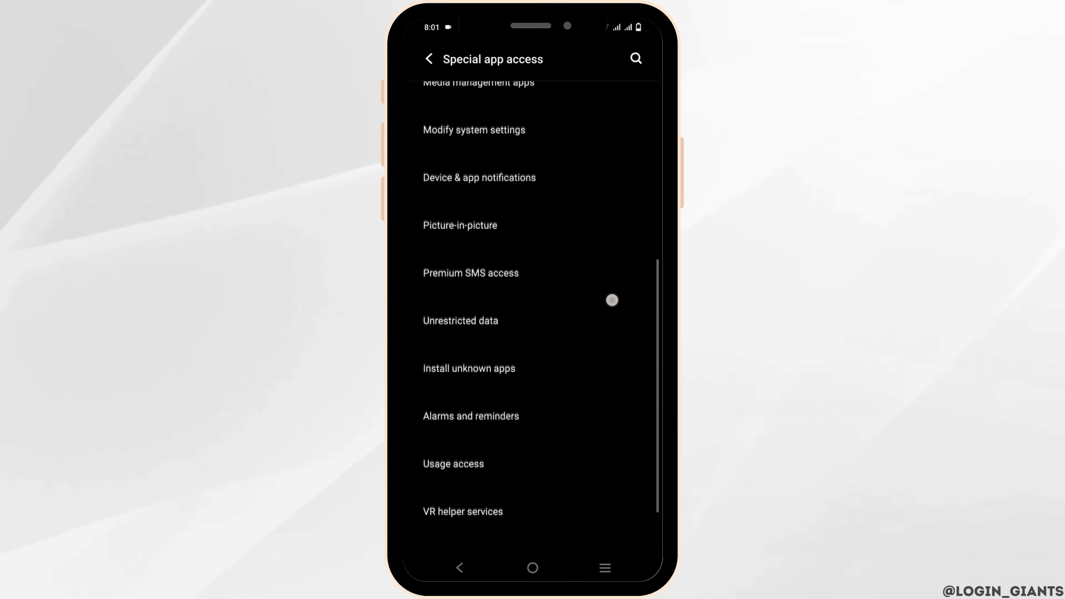
Confirm Chrome may install unknown apps, then go back to the 'speci' search results
left_click(469, 368)
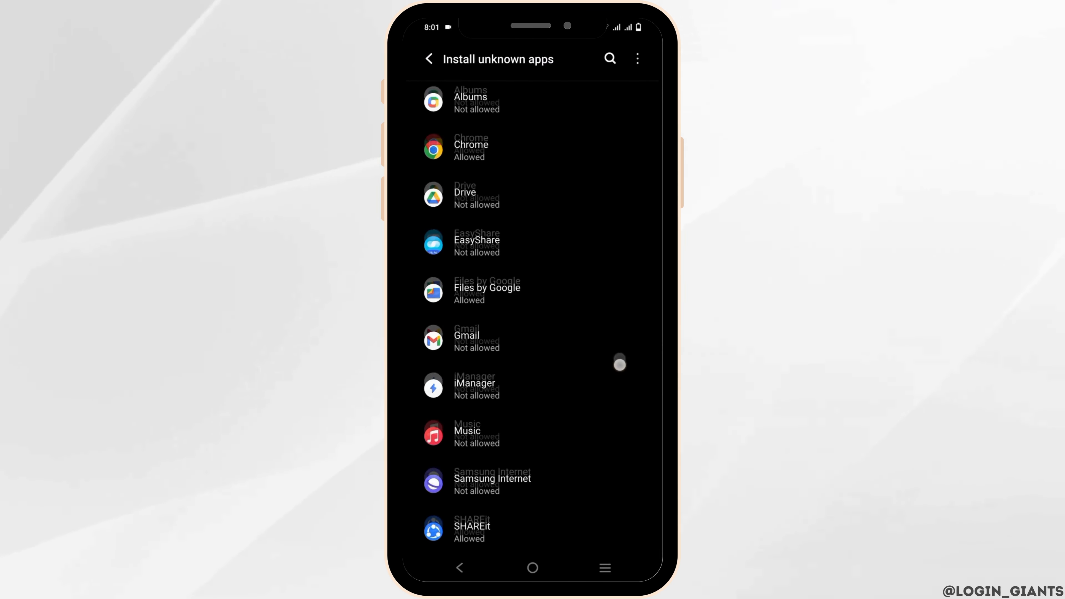
left_click(471, 148)
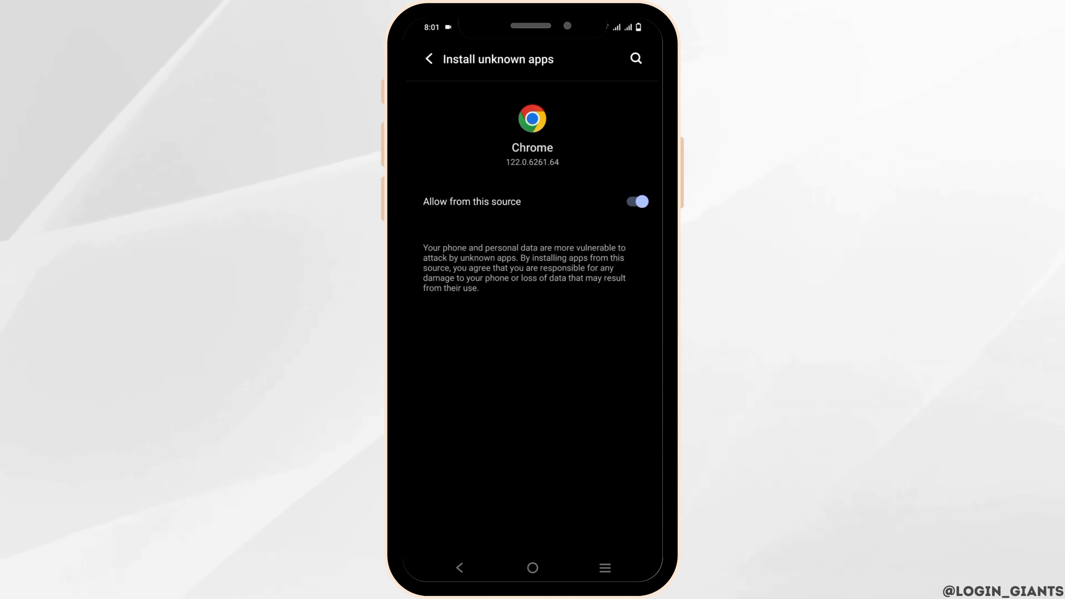
left_click(429, 58)
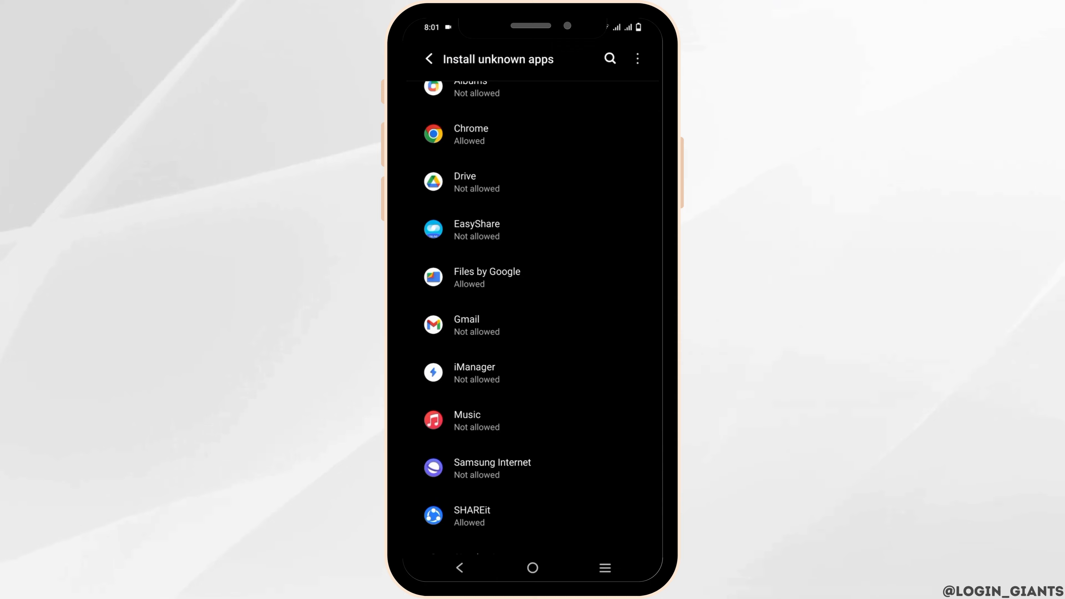
left_click(429, 58)
type("speci")
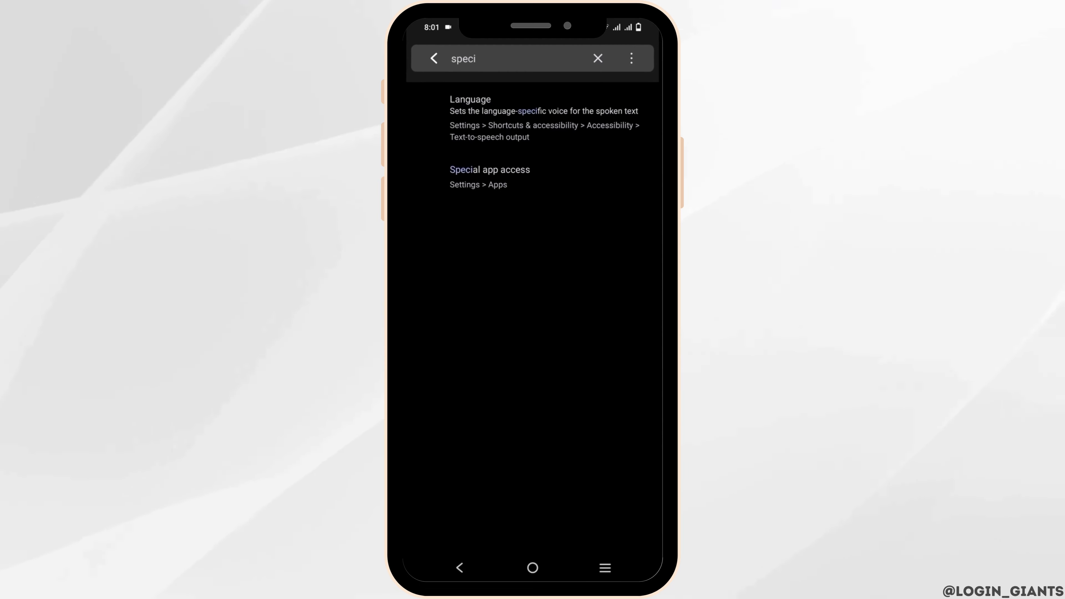
Search 'pack' and reach the Package installer's App info page
left_click(433, 58)
type("p")
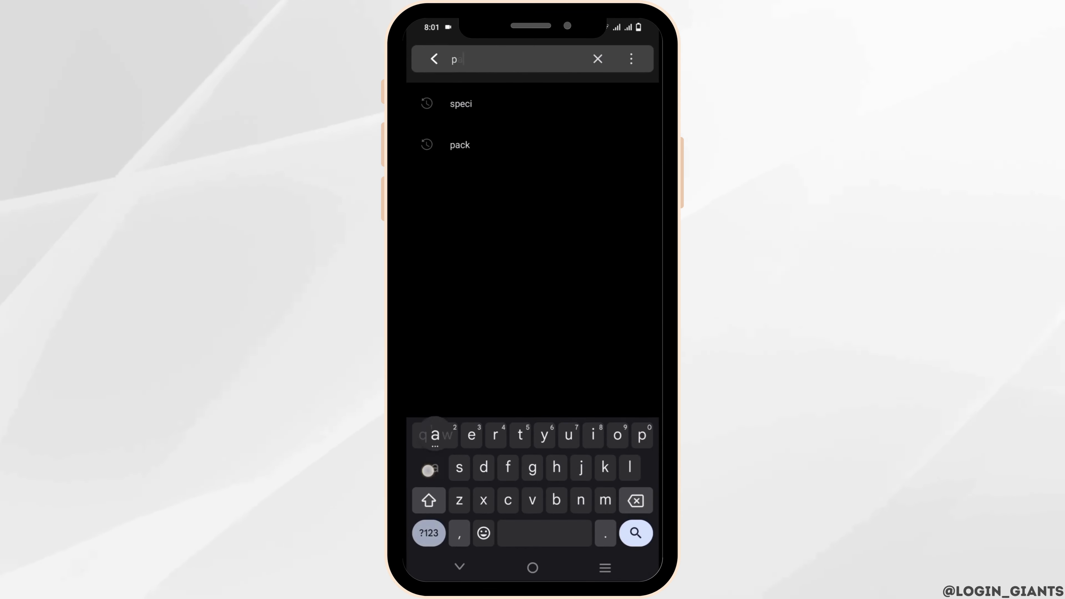
left_click(460, 145)
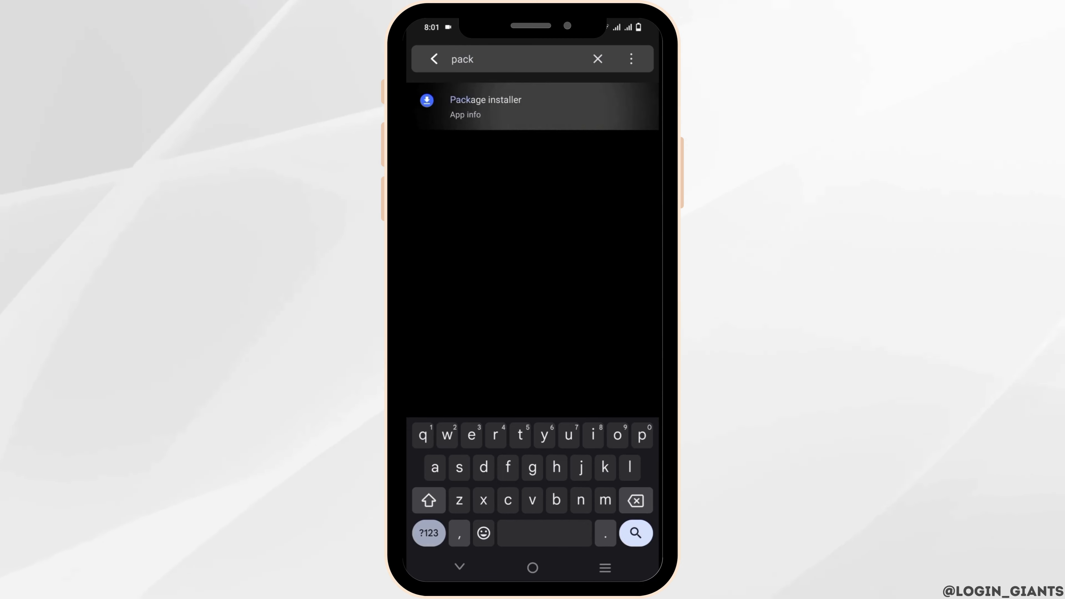
left_click(484, 107)
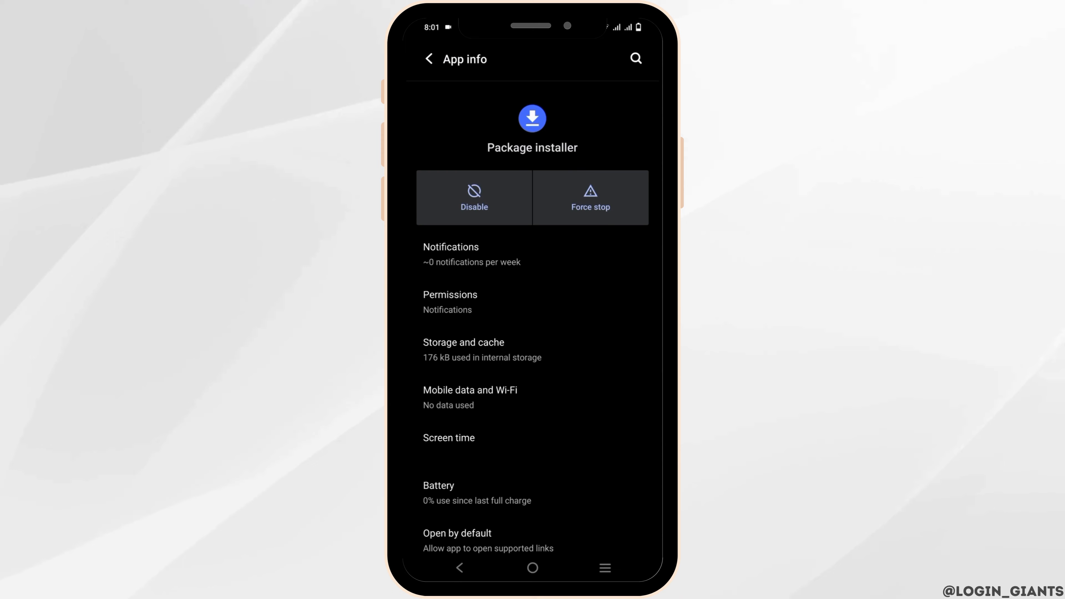
Clear Package installer's cache to 0 B from Storage and cache, returning to App info
left_click(463, 348)
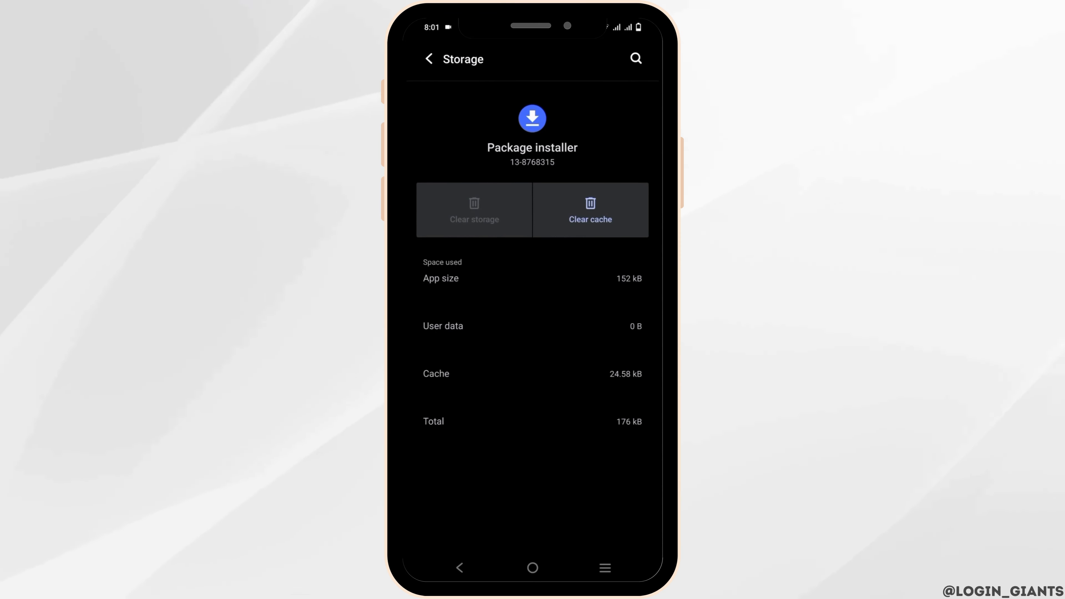
left_click(589, 209)
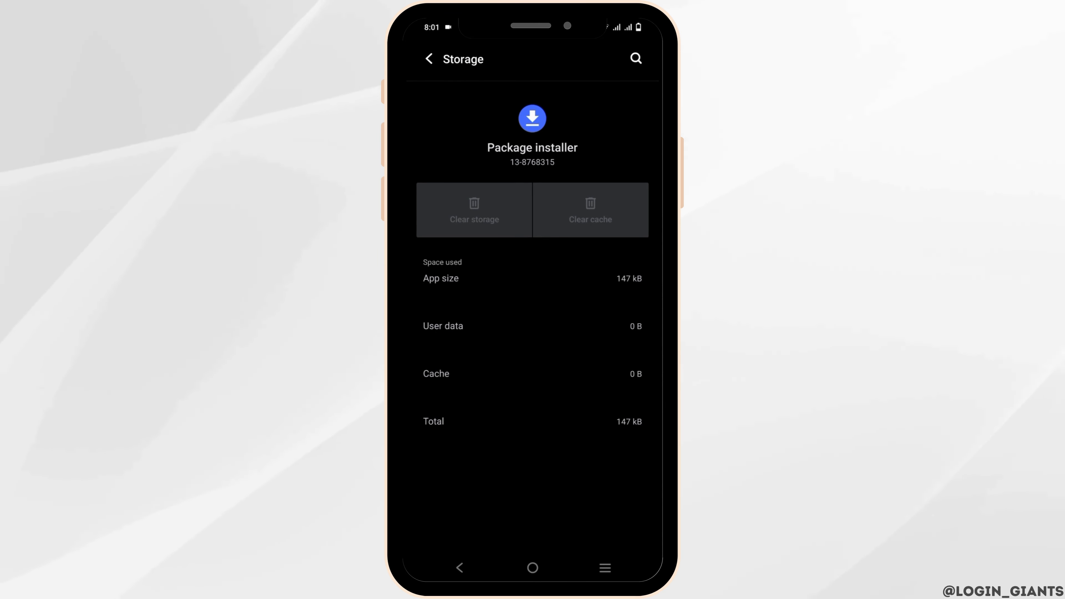
left_click(428, 58)
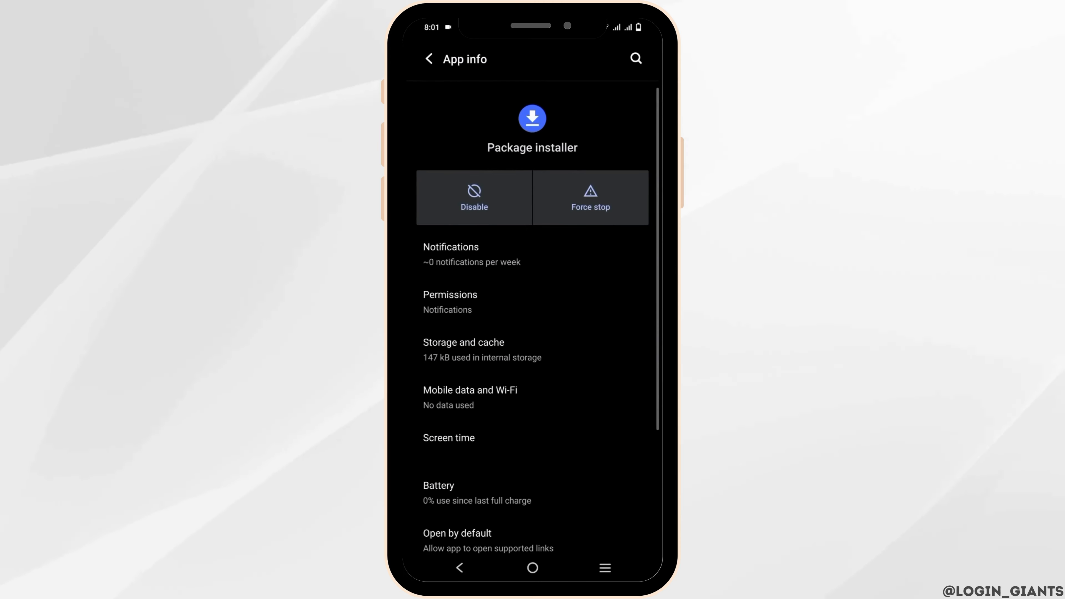